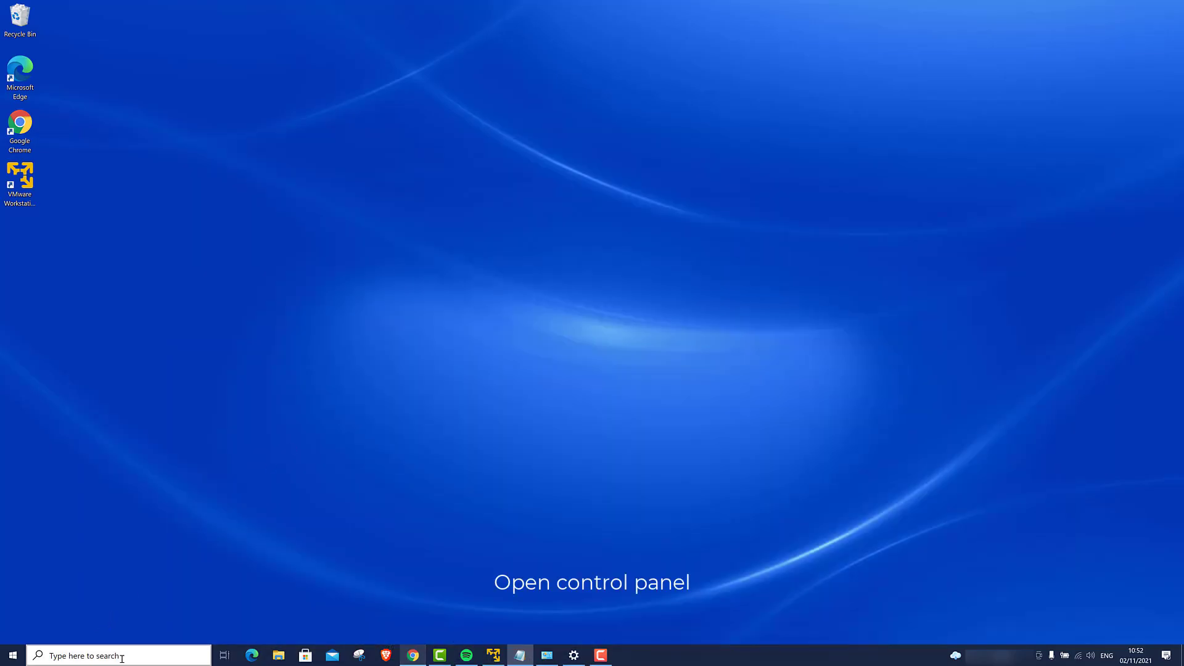
- Reach the Programs and Features list by searching 'control panel' from the taskbar
text(co)
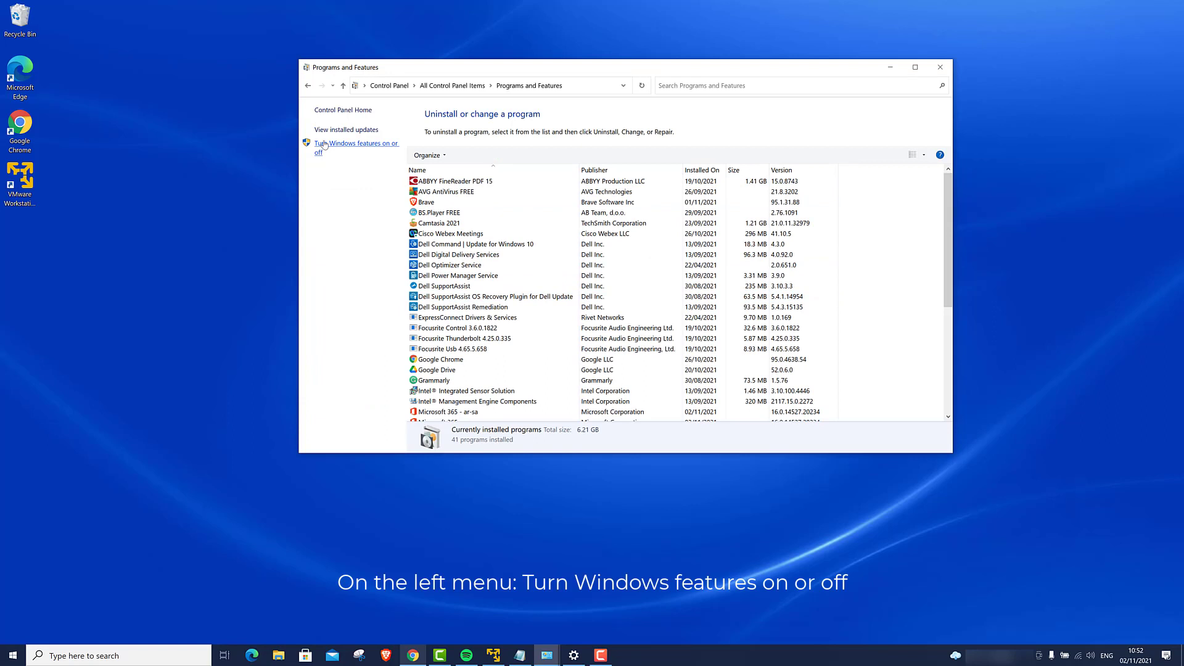
- Uncheck Windows PowerShell 2.0 in the Windows Features list and confirm with OK
click(355, 144)
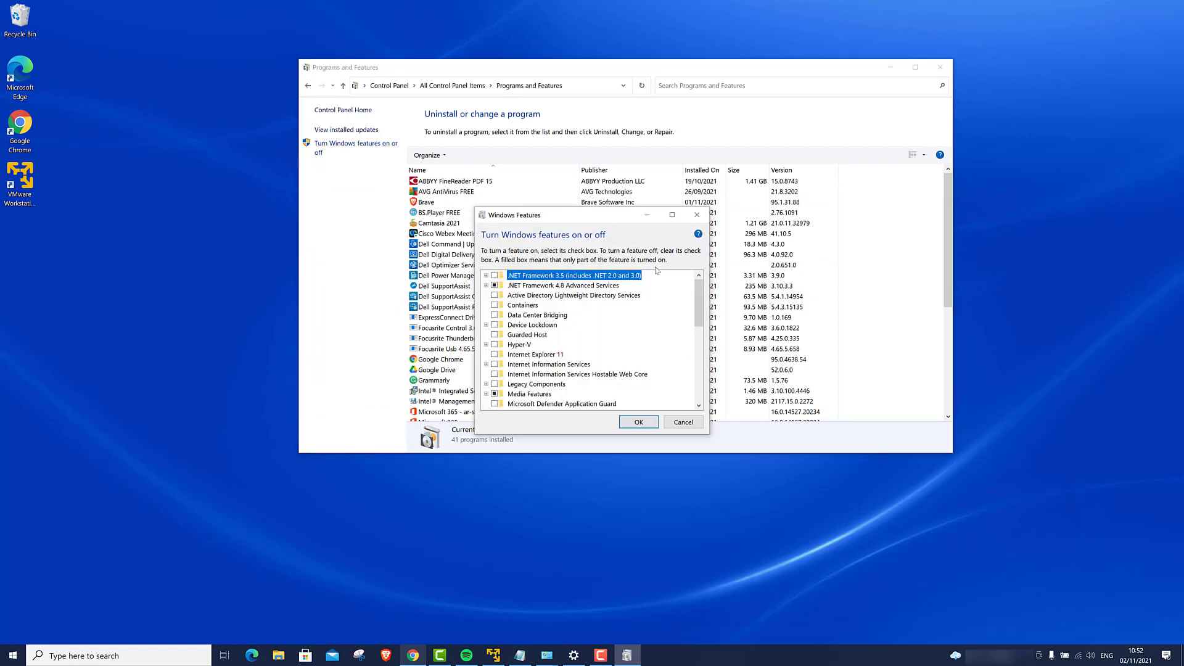
scroll(down, 3)
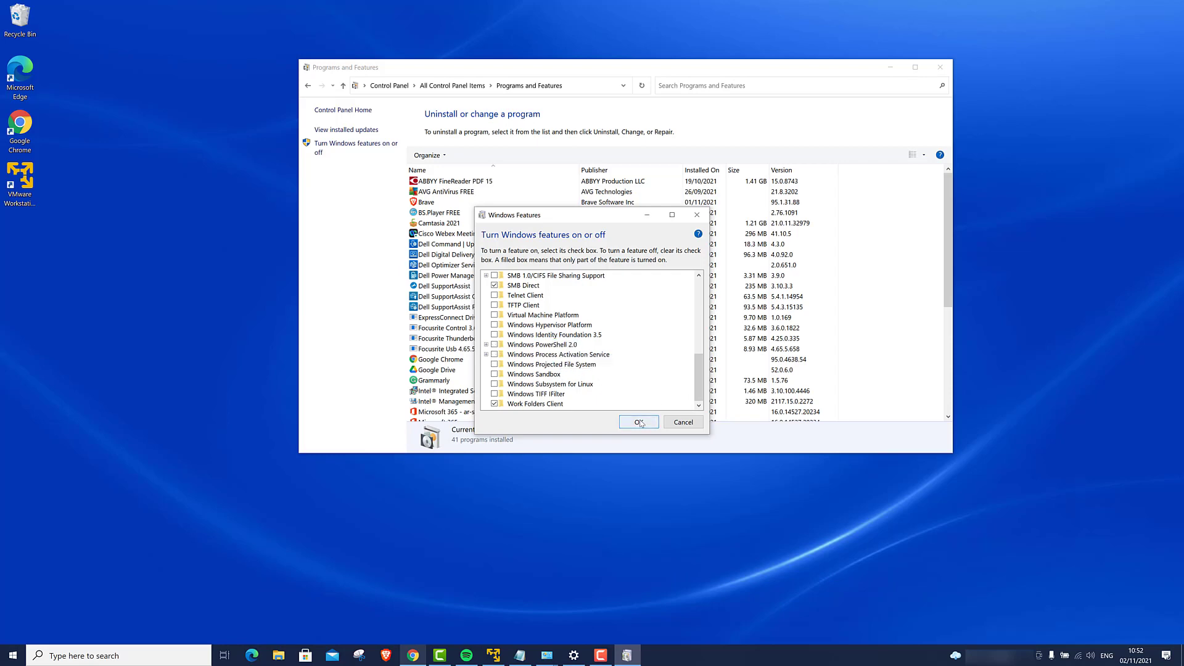
click(638, 421)
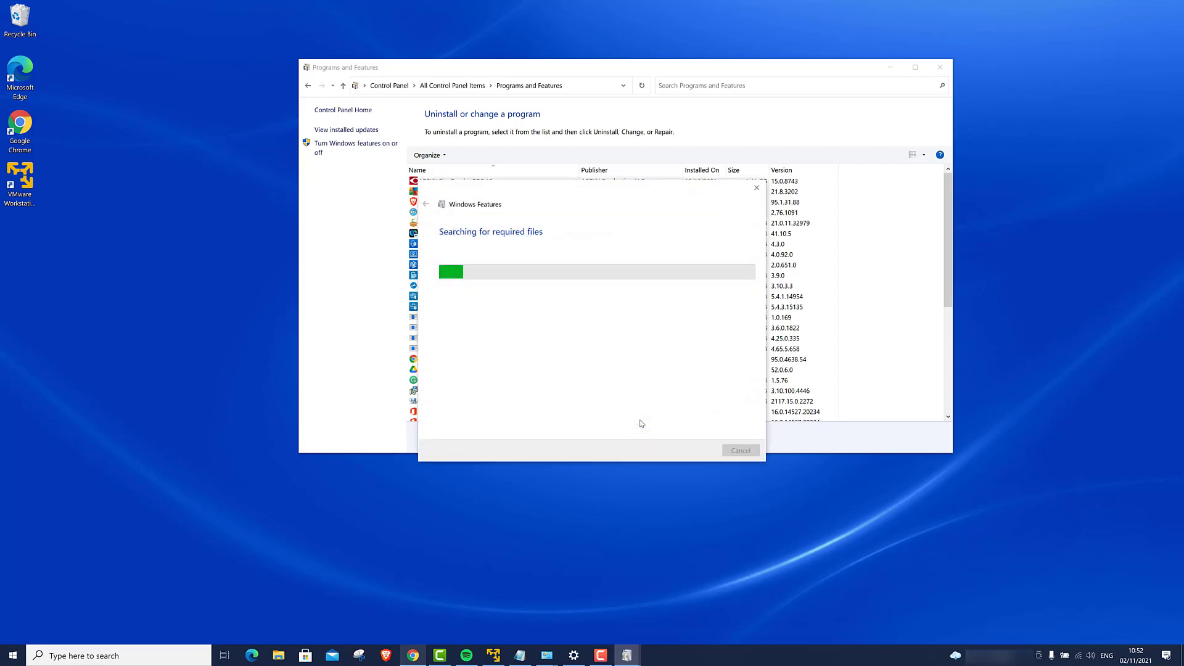